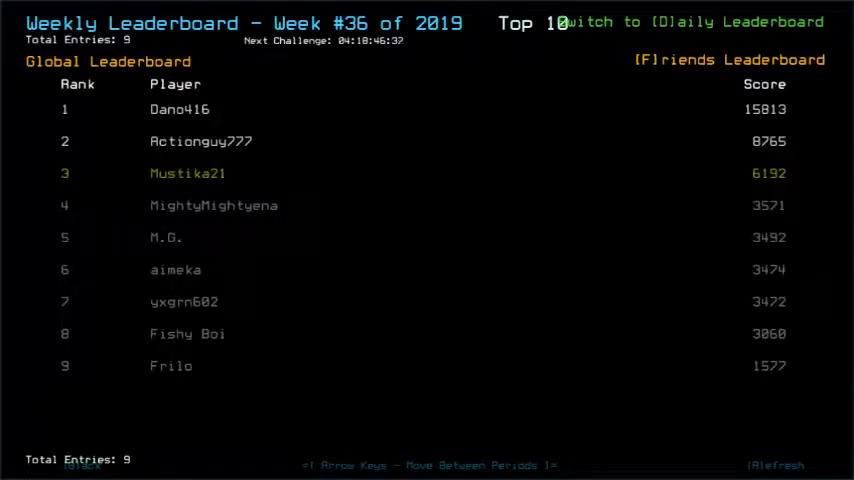
{"action": "mouse_move", "coordinate": [794, 231]}
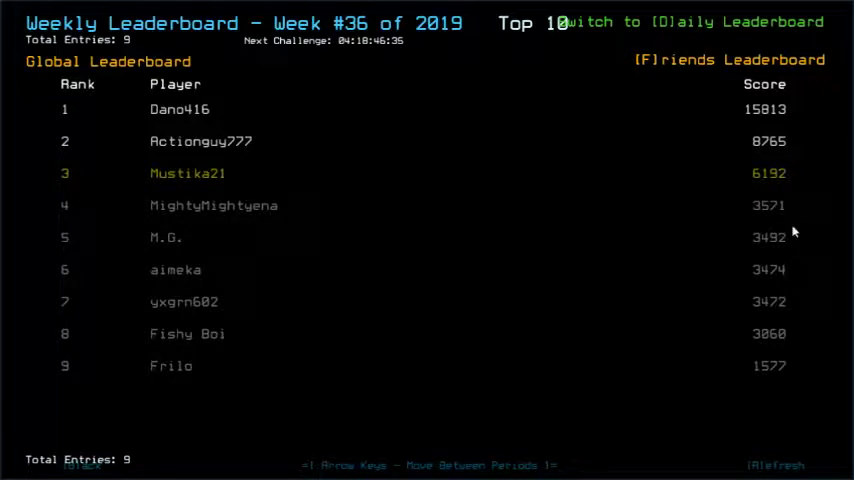
{"action": "mouse_move", "coordinate": [793, 287]}
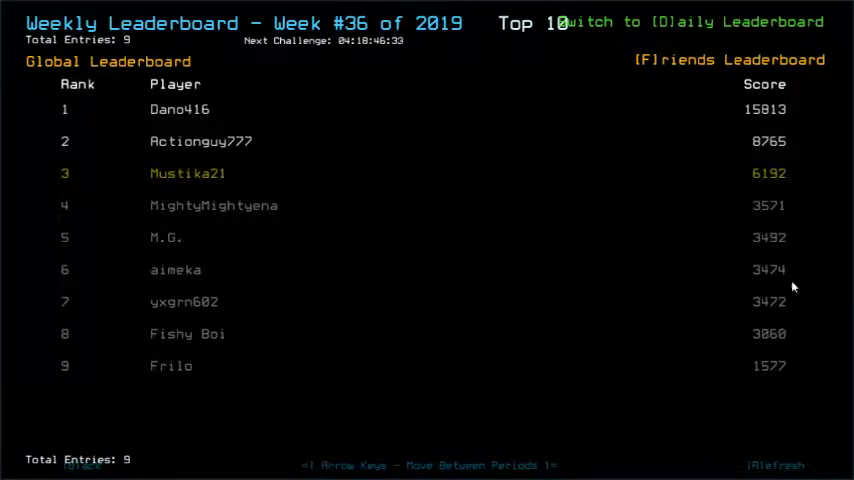
{"action": "mouse_move", "coordinate": [726, 237]}
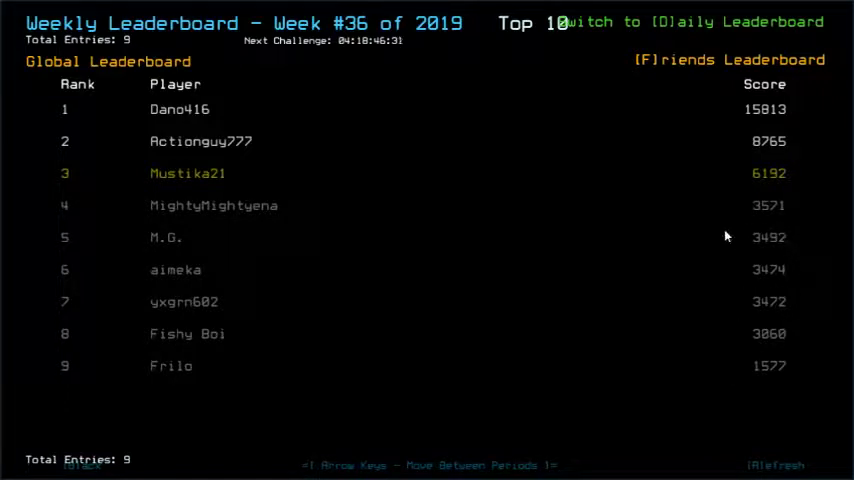
{"action": "mouse_move", "coordinate": [670, 267]}
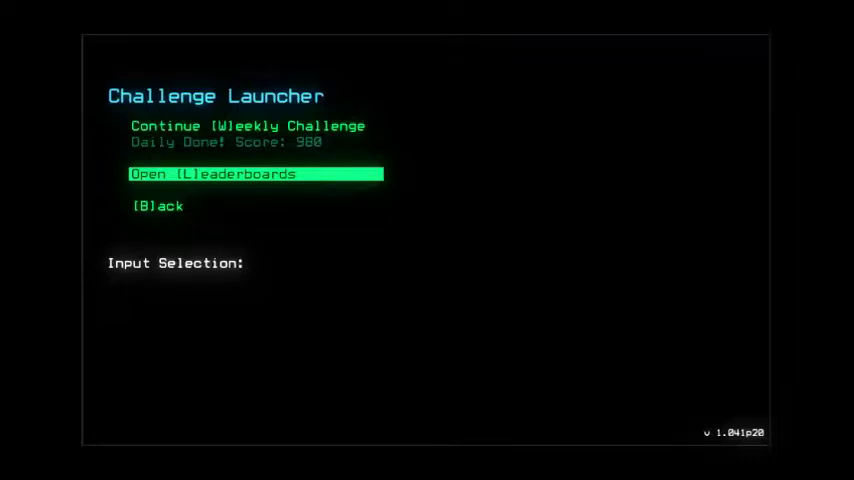
Resume the weekly challenge and inspect New New Paris, the Fusion and Scalloped Oak
{"action": "left_click", "coordinate": [254, 173]}
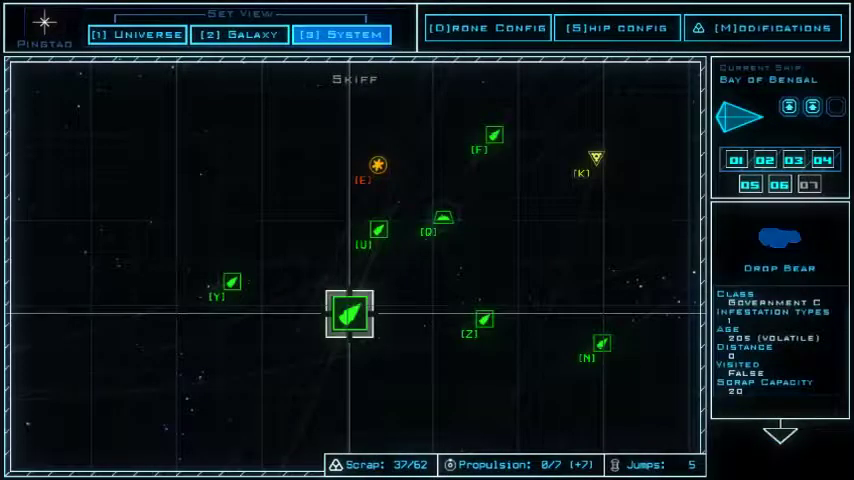
{"action": "left_click", "coordinate": [595, 158]}
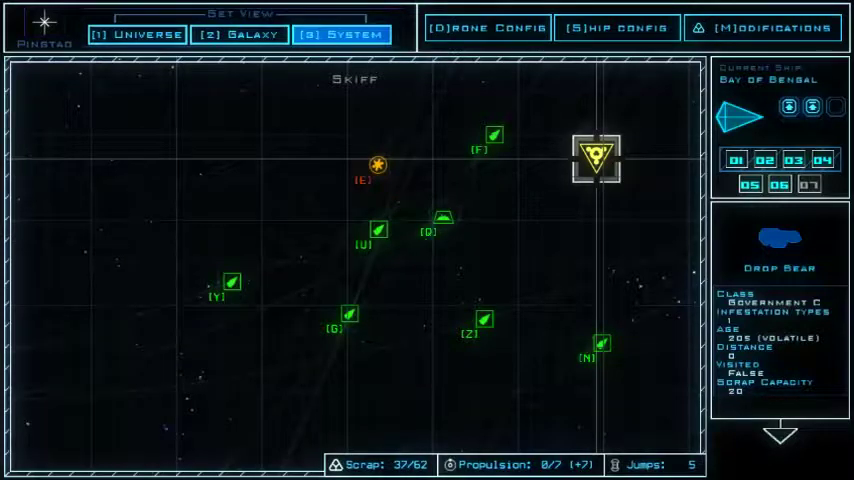
{"action": "left_click", "coordinate": [442, 220]}
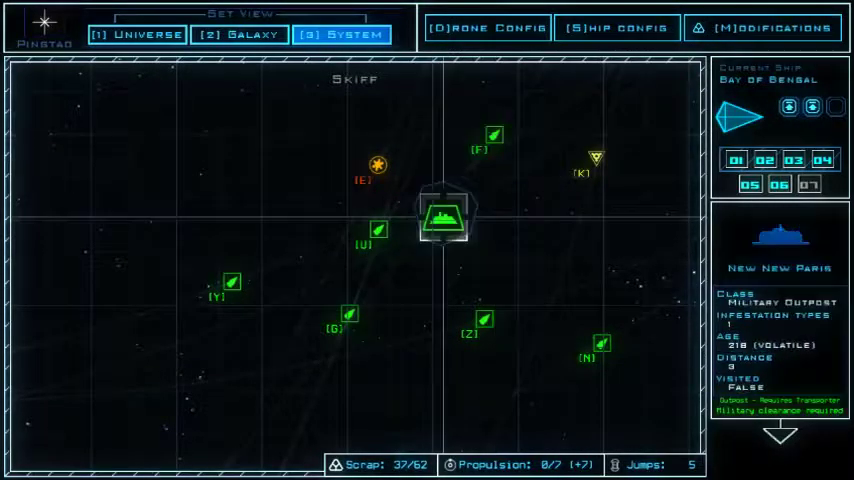
{"action": "left_click", "coordinate": [232, 282]}
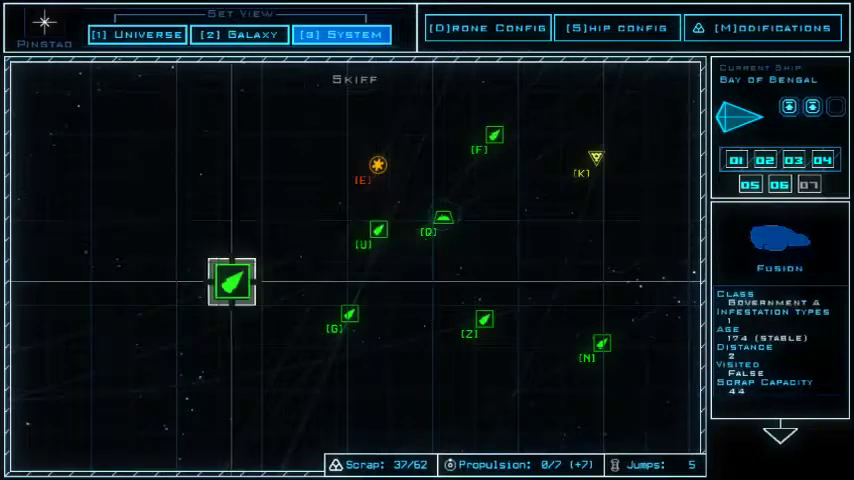
{"action": "left_click", "coordinate": [483, 320]}
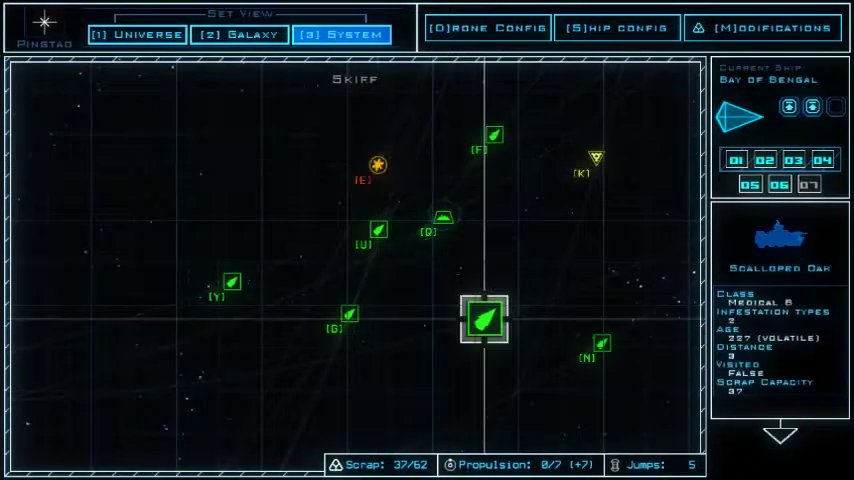
Select Skiff, view its derelicts in System view, then return to Galaxy view
{"action": "left_click", "coordinate": [597, 158]}
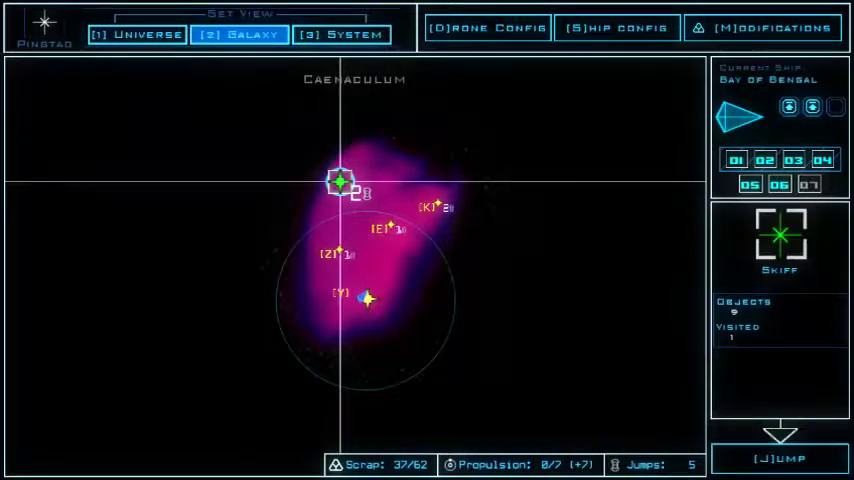
{"action": "left_click", "coordinate": [440, 205]}
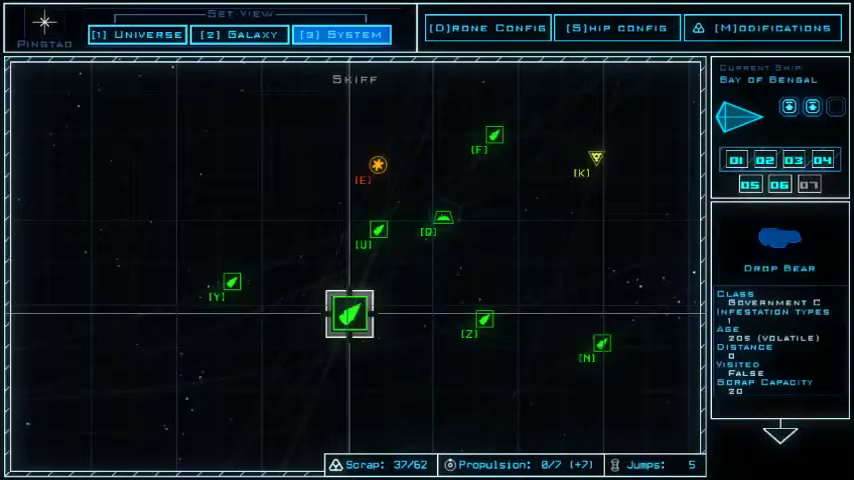
{"action": "left_click", "coordinate": [239, 34]}
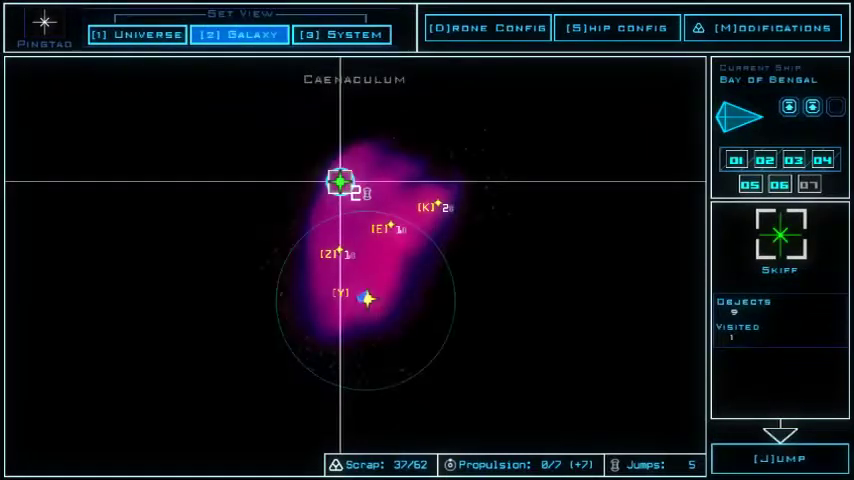
Open Boarding Configuration showing loadouts for Wally, Qbert, Tommy, Mouse, Nathan and Abby
{"action": "left_click", "coordinate": [341, 34]}
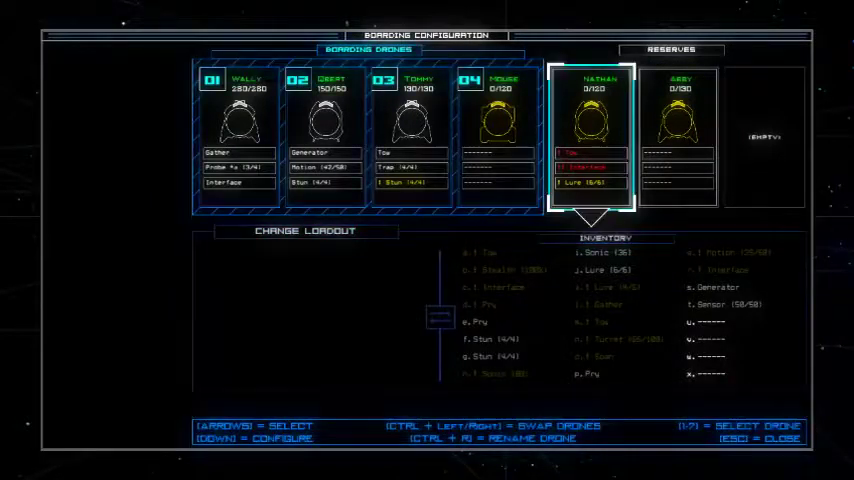
Close Boarding Configuration to show the Vision system with Autotrade E2ECA selected
{"action": "key", "text": "Escape"}
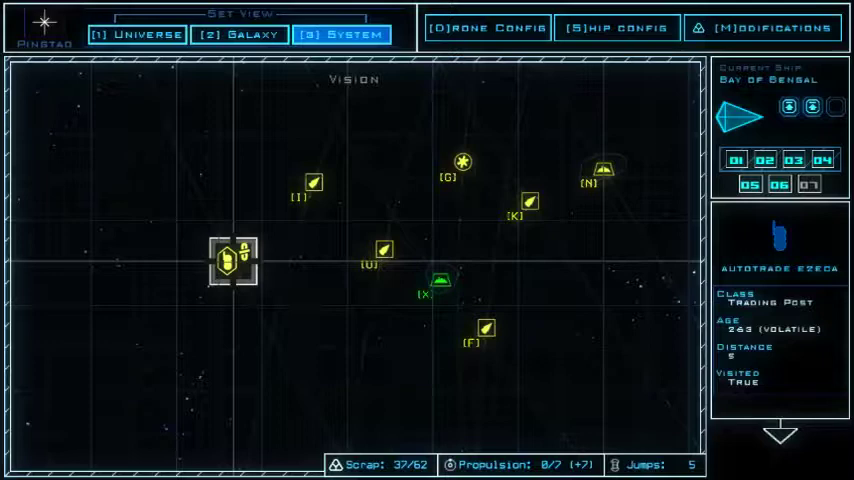
Review the ship's installed upgrades in Ship Config, then close it
{"action": "left_click", "coordinate": [440, 282]}
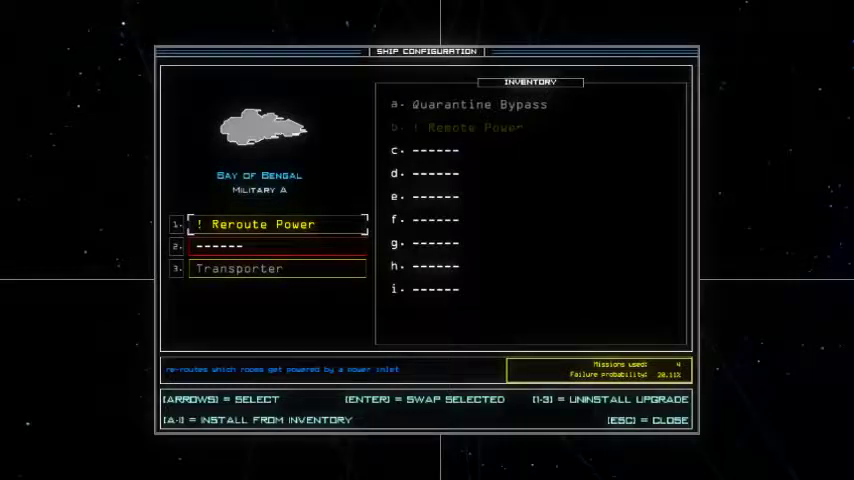
{"action": "key", "text": "Escape"}
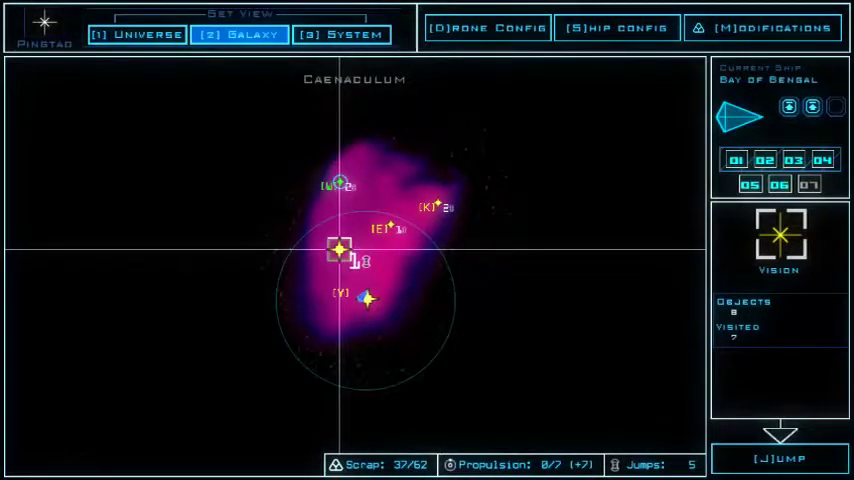
Select Pingstad and Skiff on the map, then work in the Bay of Bengal's Ship Config
{"action": "left_click", "coordinate": [367, 300]}
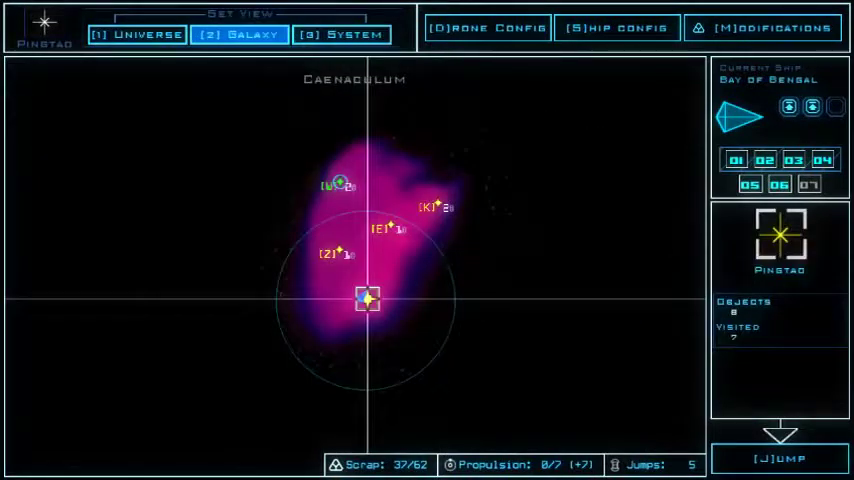
{"action": "left_click", "coordinate": [432, 205]}
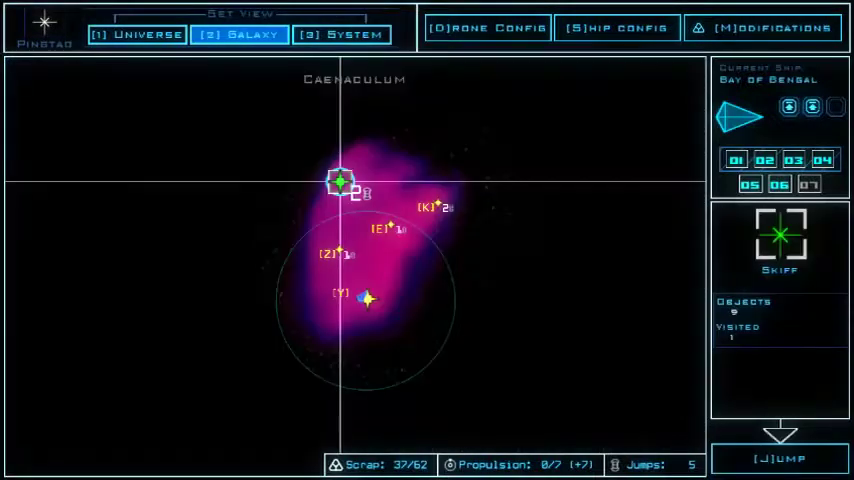
{"action": "left_click", "coordinate": [342, 34]}
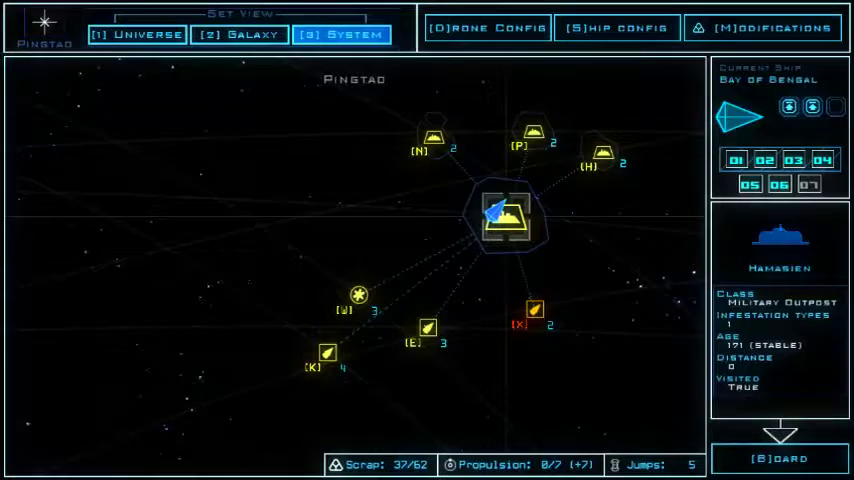
{"action": "left_click", "coordinate": [534, 311]}
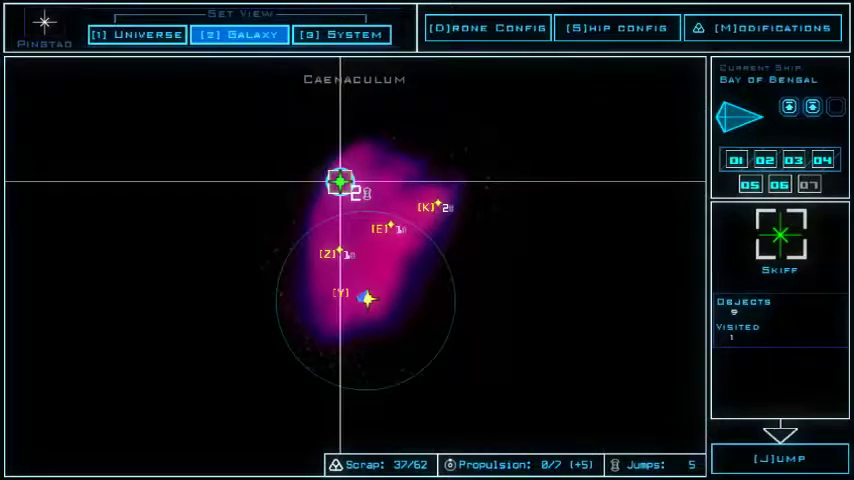
{"action": "left_click", "coordinate": [343, 33]}
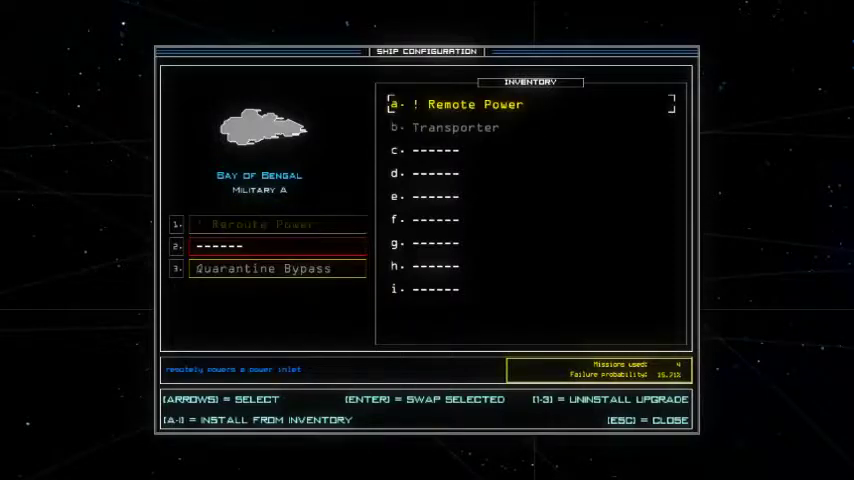
Close Ship Config and open Modifications on the Ship category (slot repair, 10 scrap)
{"action": "key", "text": "Escape"}
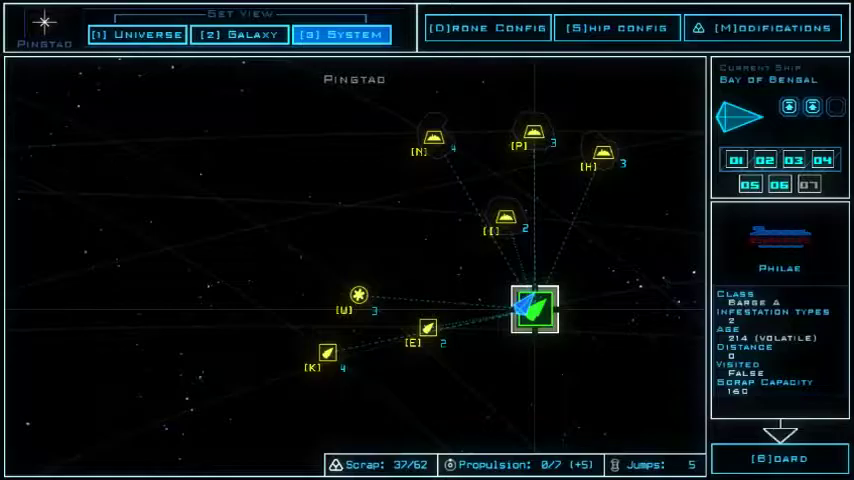
{"action": "left_click", "coordinate": [616, 27]}
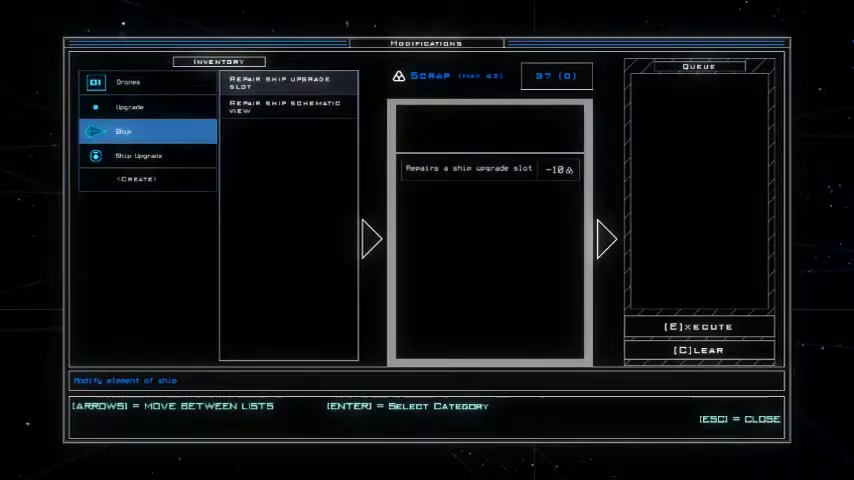
{"action": "left_click", "coordinate": [469, 168]}
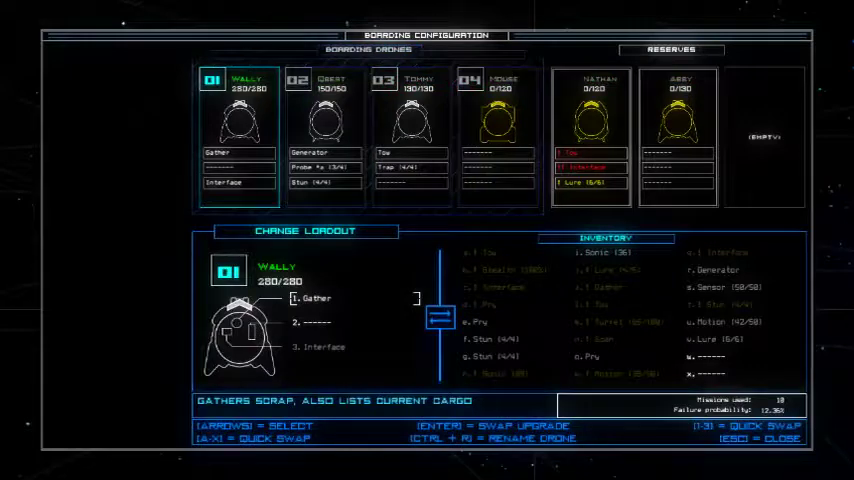
Install Quarantine Bypass in slot 1 and Transporter in slot 3, unequipping Reroute Power
{"action": "left_click", "coordinate": [737, 322]}
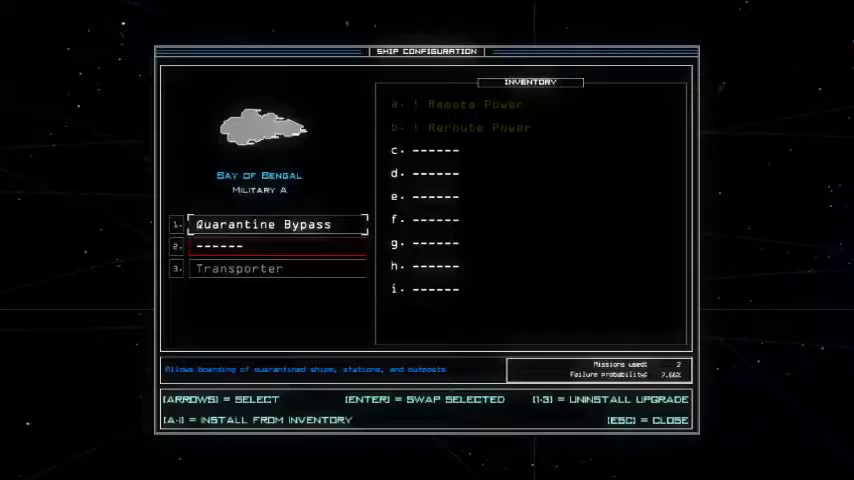
Close Ship Config before boarding the derelict
{"action": "key", "text": "Escape"}
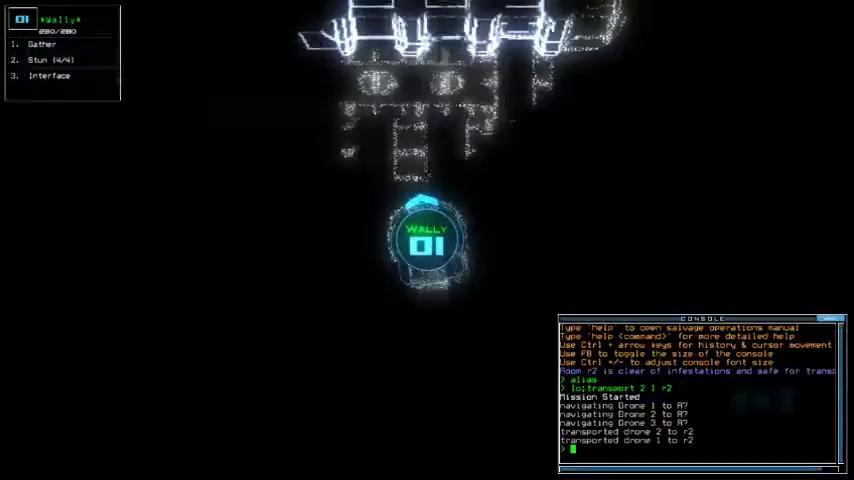
Enter the generator command to power up the derelict
{"action": "type", "text": "generator"}
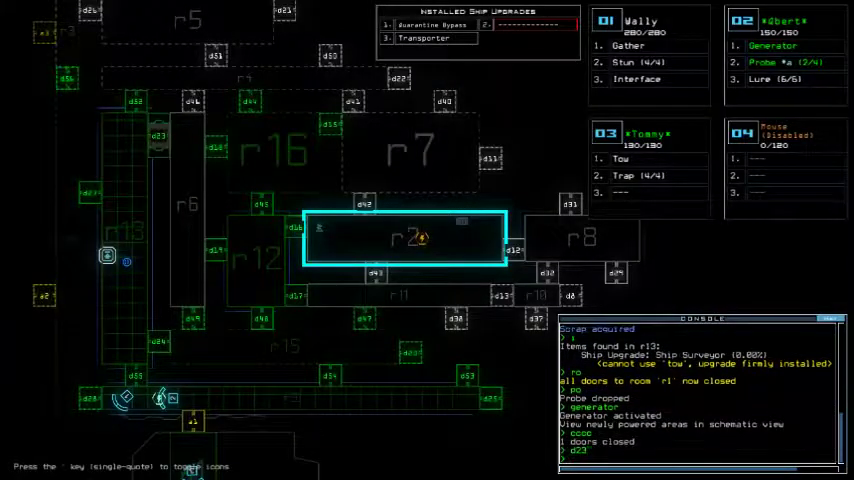
{"action": "mouse_move", "coordinate": [120, 108]}
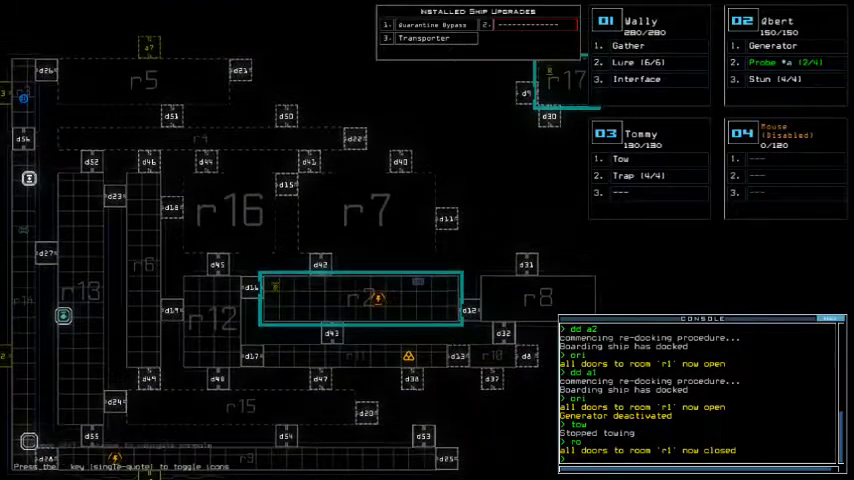
Scroll down through the console log
{"action": "scroll", "scroll_direction": "down", "scroll_amount": 3}
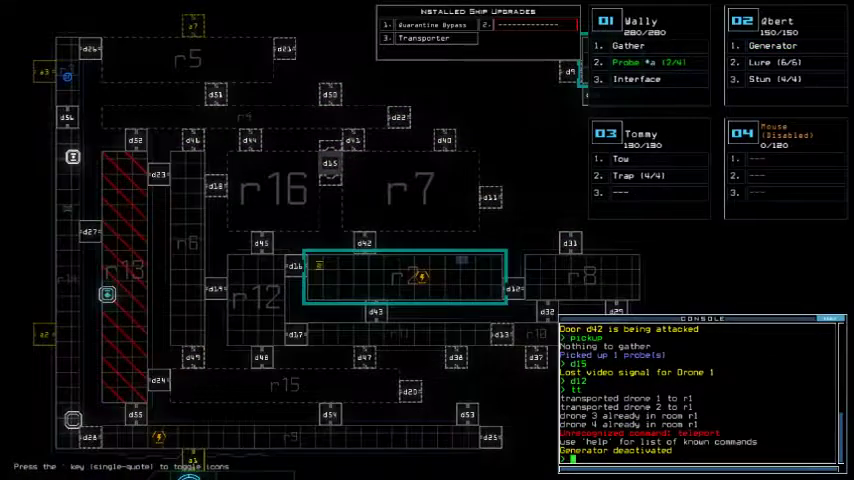
Flag room r16 with -7 in the console, then dismiss the prompt with Esc
{"action": "type", "text": "flag r16 -7"}
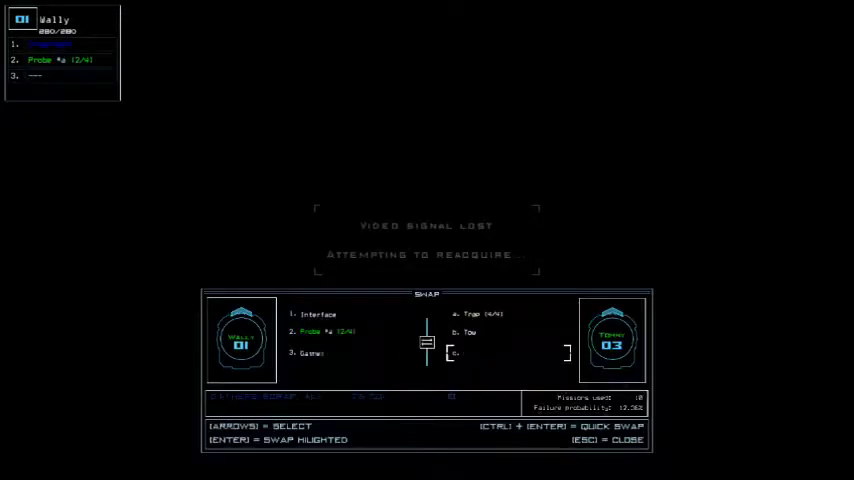
{"action": "key", "text": "Escape"}
{"action": "type", "text": "dd a"}
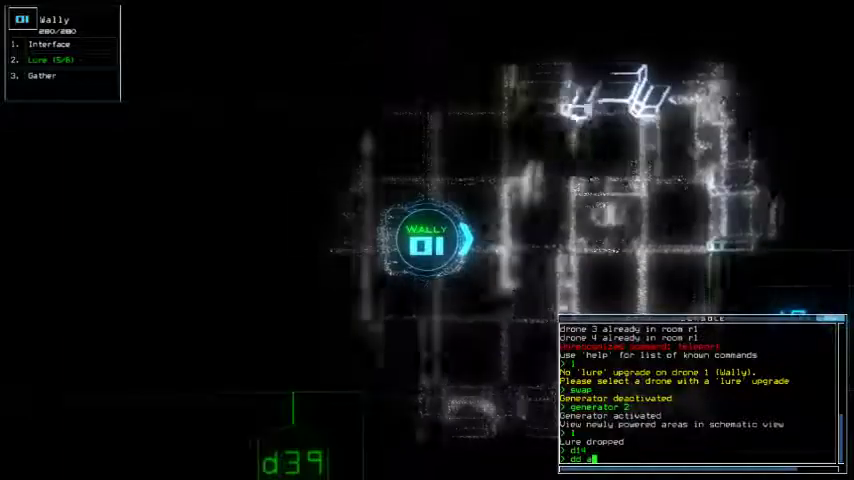
Submit the console command for powering generator 2 and Wally's lure
{"action": "key", "text": "Return"}
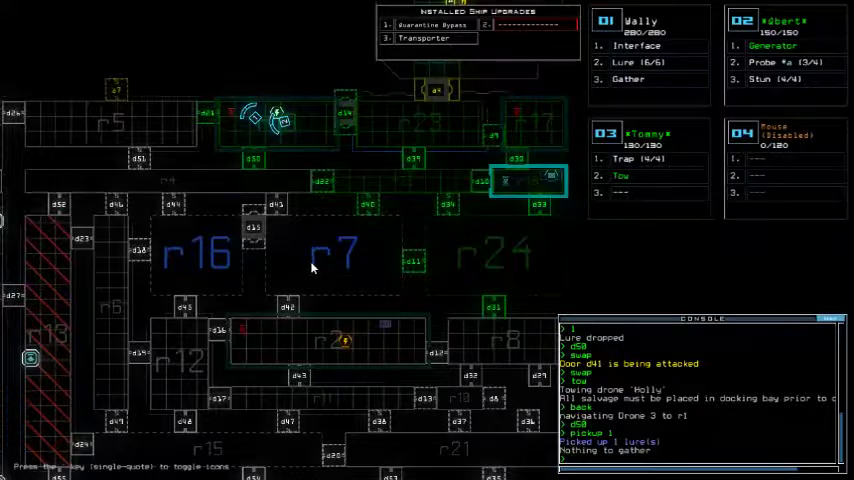
{"action": "mouse_move", "coordinate": [357, 167]}
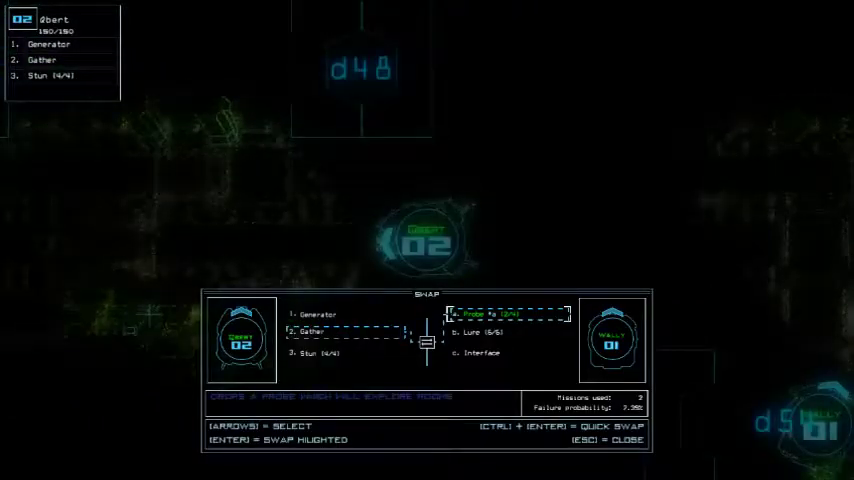
Move the selection down in the swap window
{"action": "key", "text": "Down"}
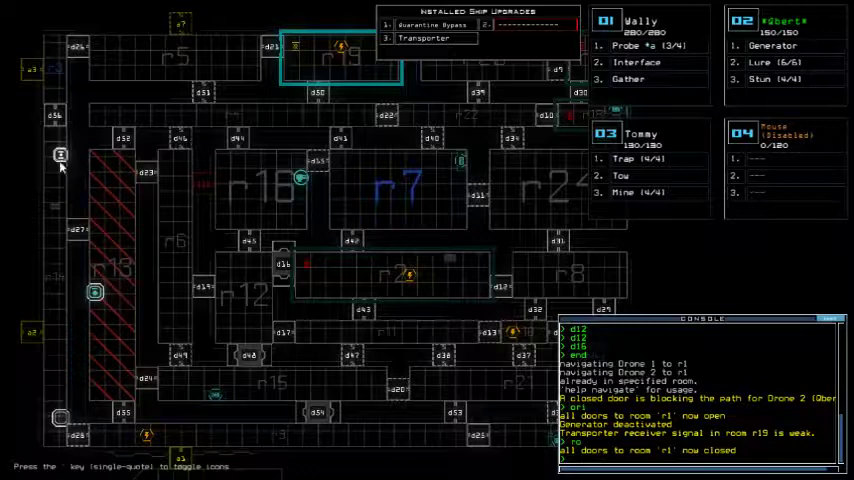
{"action": "mouse_move", "coordinate": [218, 28]}
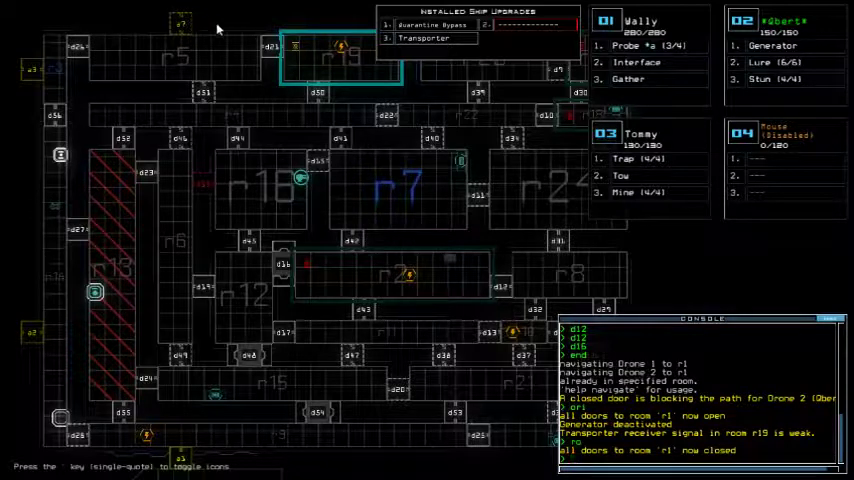
{"action": "mouse_move", "coordinate": [214, 22]}
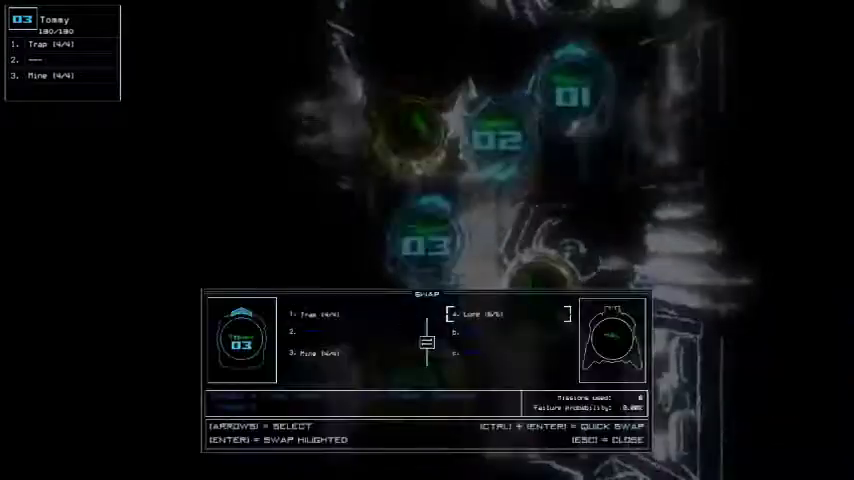
Finish putting the Lure upgrade into Tommy's empty second slot
{"action": "key", "text": "Escape"}
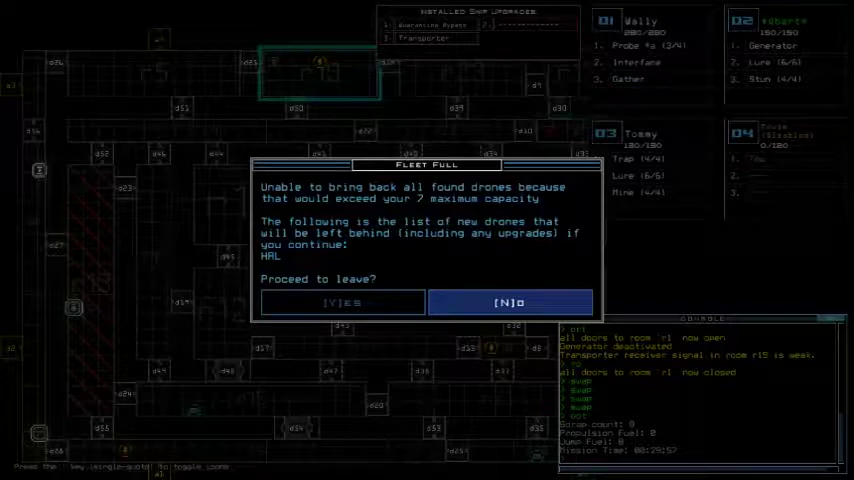
Confirm Yes in the Fleet Full dialog to leave without drone HAL
{"action": "left_click", "coordinate": [510, 302]}
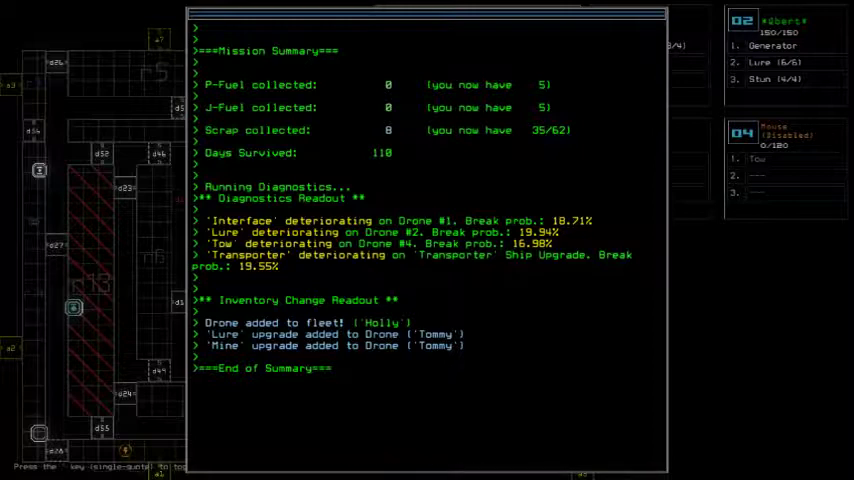
{"action": "mouse_move", "coordinate": [424, 149]}
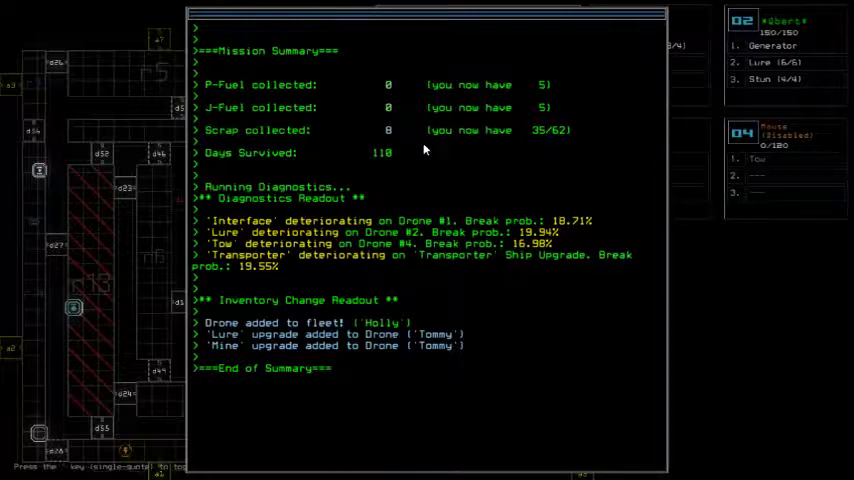
{"action": "mouse_move", "coordinate": [586, 188]}
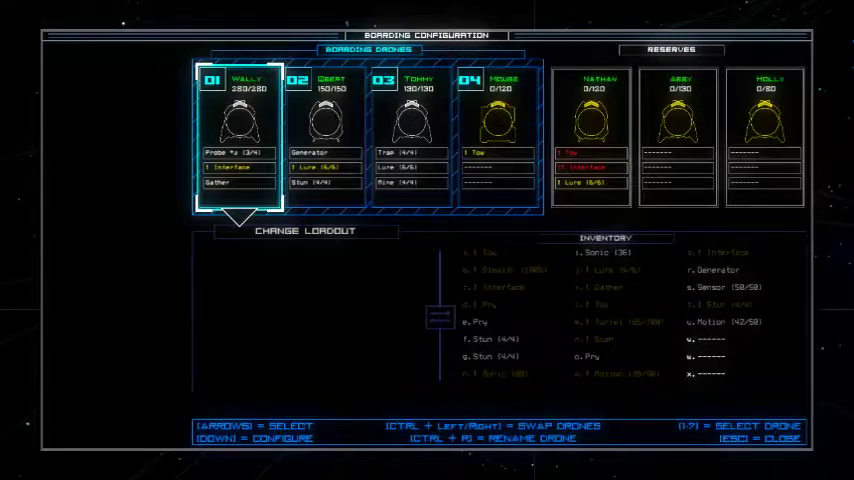
Dismiss the loadout overview and boarding configuration, then open Modifications on drone 07 Holly
{"action": "key", "text": "Escape"}
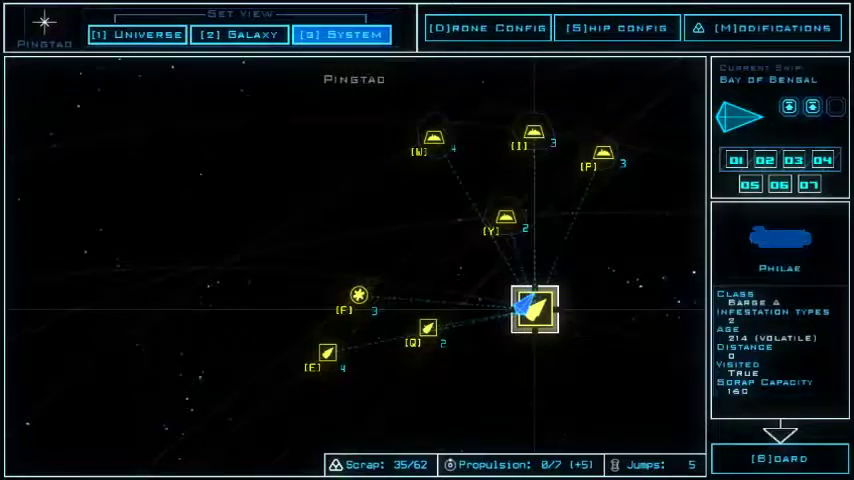
{"action": "left_click", "coordinate": [239, 33]}
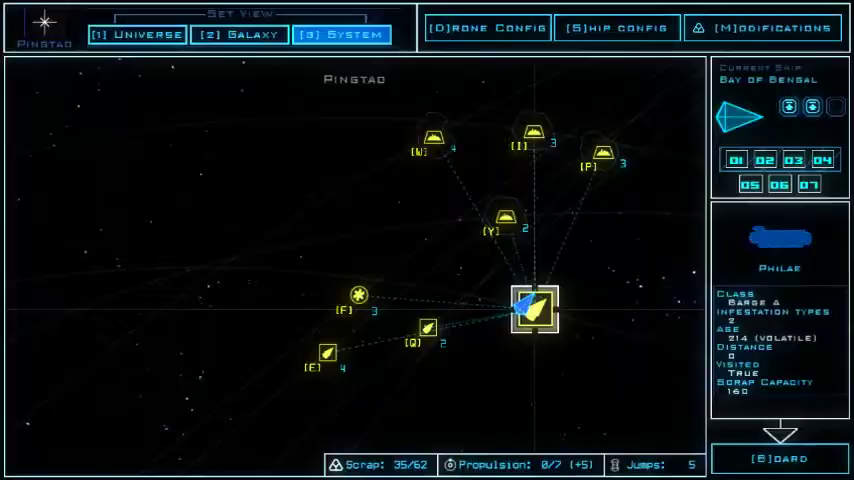
{"action": "left_click", "coordinate": [780, 459]}
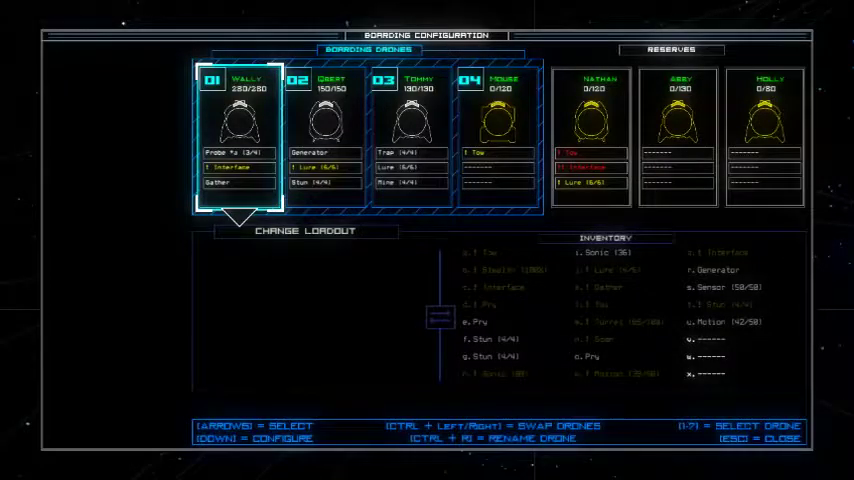
{"action": "key", "text": "Escape"}
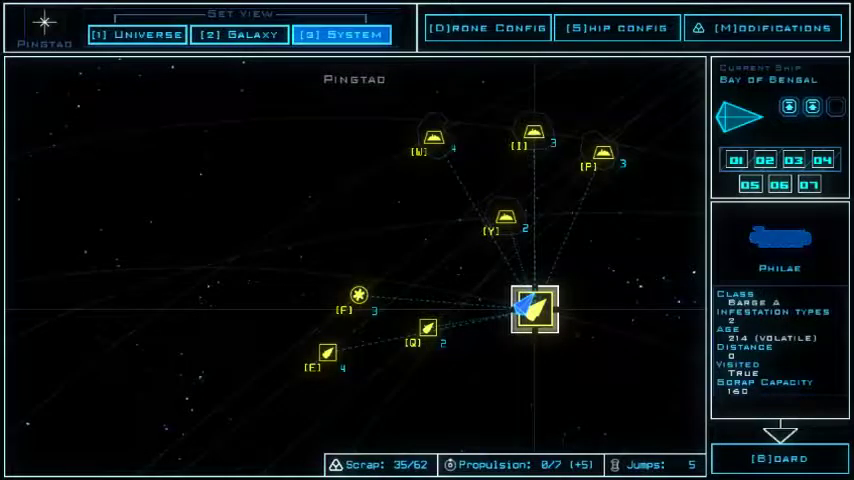
{"action": "left_click", "coordinate": [771, 27]}
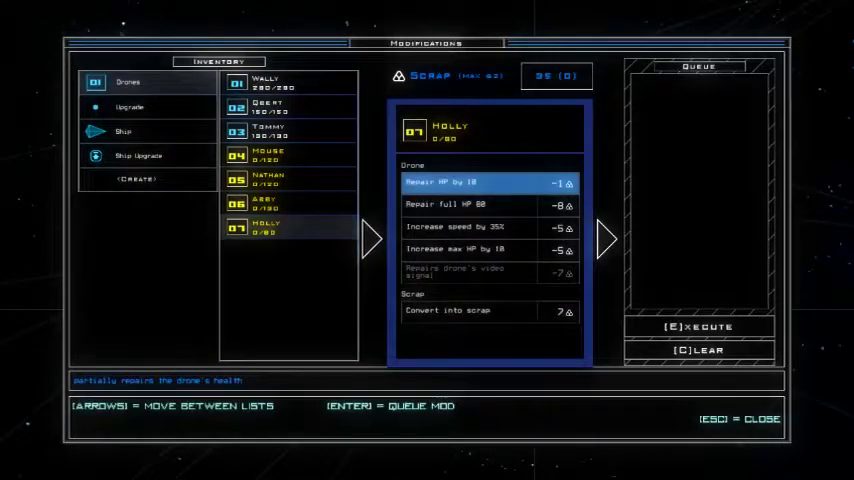
Convert Holly into scrap, raising scrap to 42/62, and close Modifications
{"action": "key", "text": "enter"}
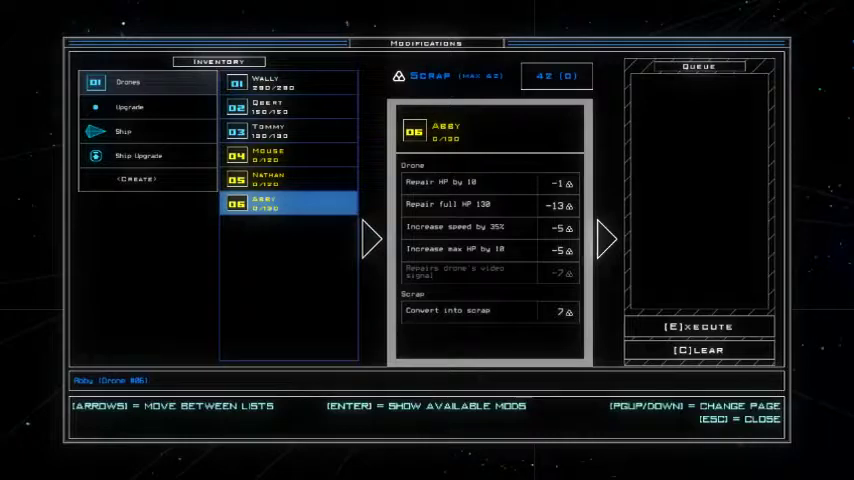
{"action": "left_click", "coordinate": [270, 130]}
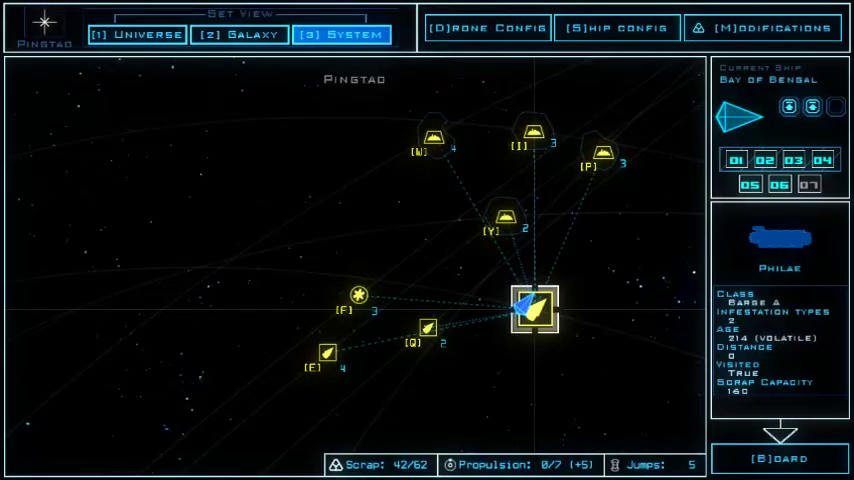
Exit the run from the pause menu, saving and returning to Boot Utility
{"action": "key", "text": "Escape"}
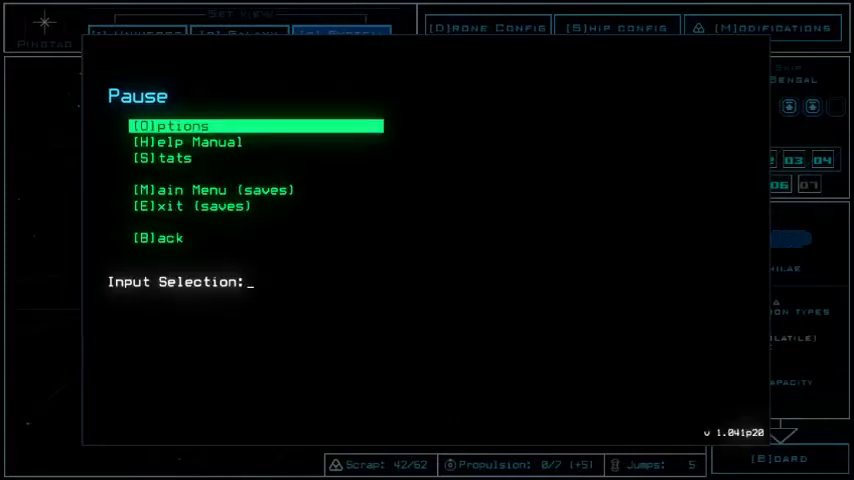
{"action": "left_click", "coordinate": [210, 189]}
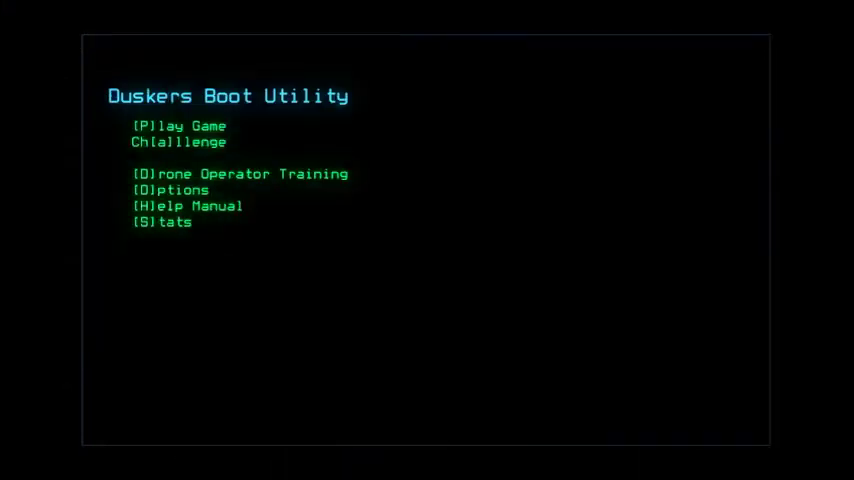